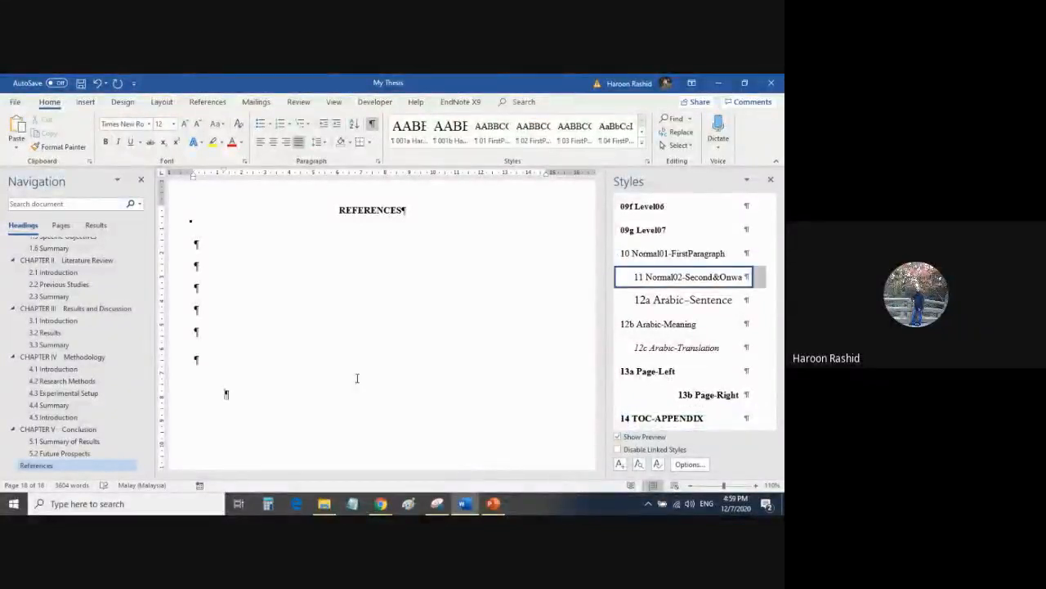
{"action": "type", "text": "Appendice"}
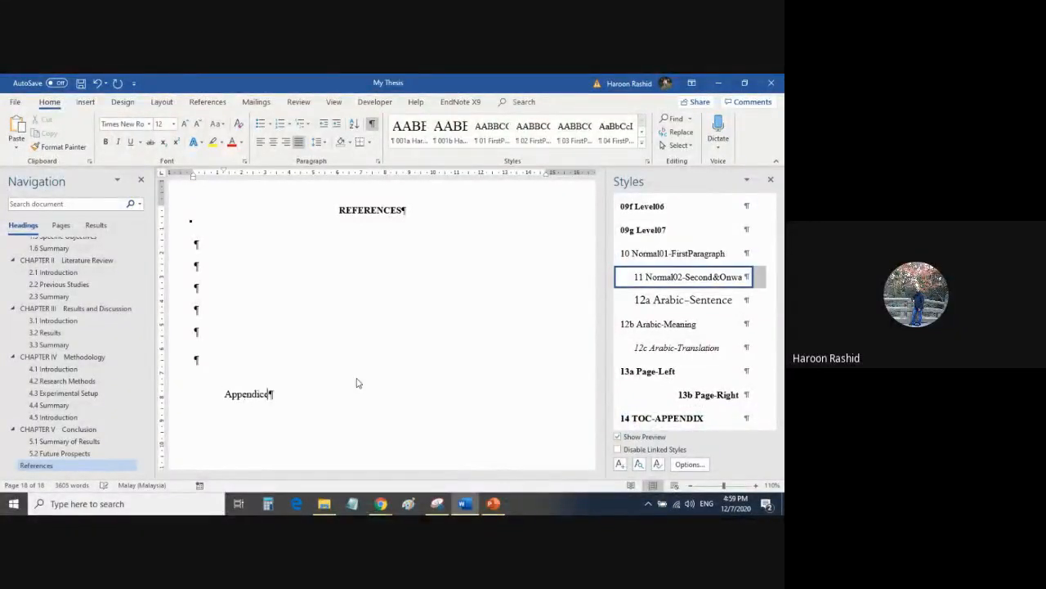
{"action": "type", "text": "s"}
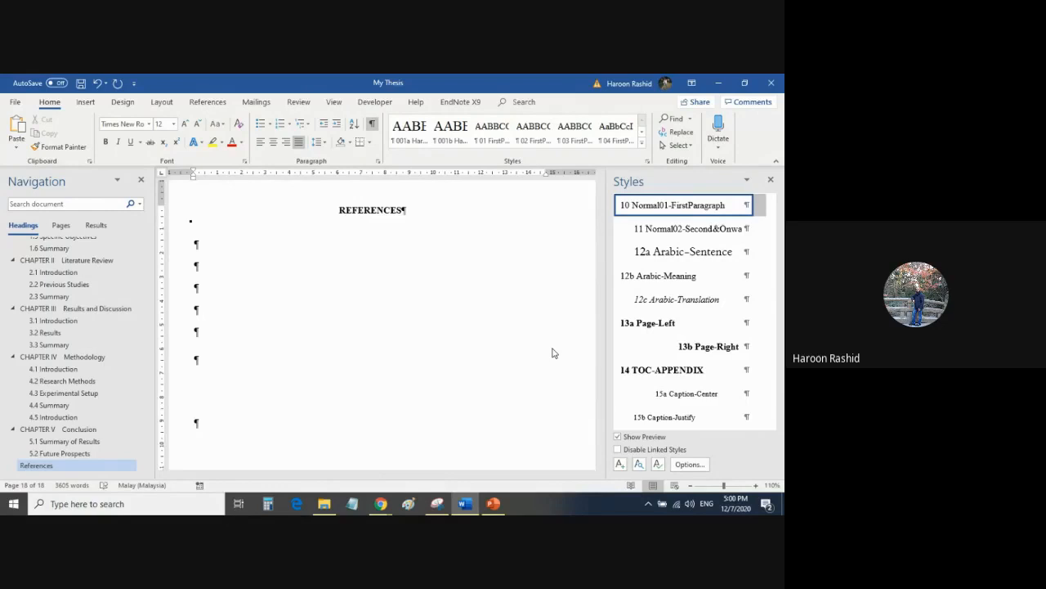
{"action": "type", "text": "List of Pub"}
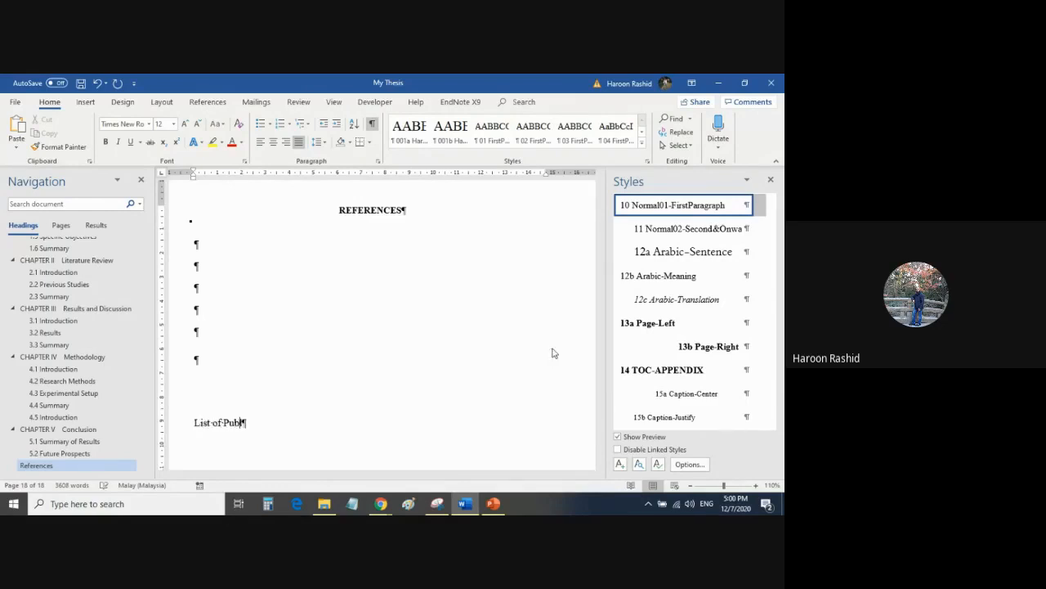
{"action": "type", "text": "lications"}
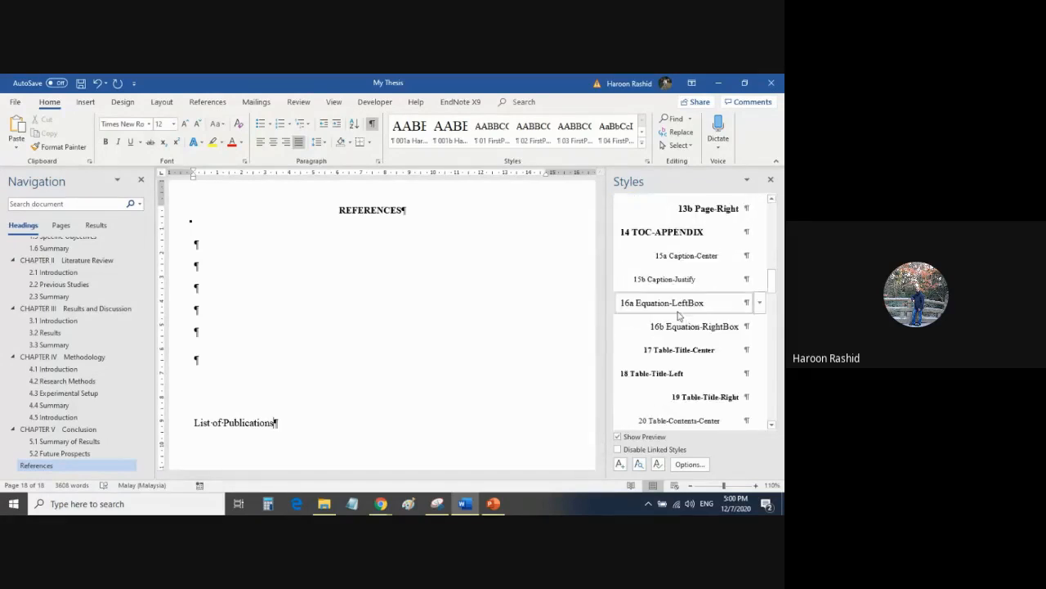
{"action": "scroll", "scroll_direction": "down", "scroll_amount": 3}
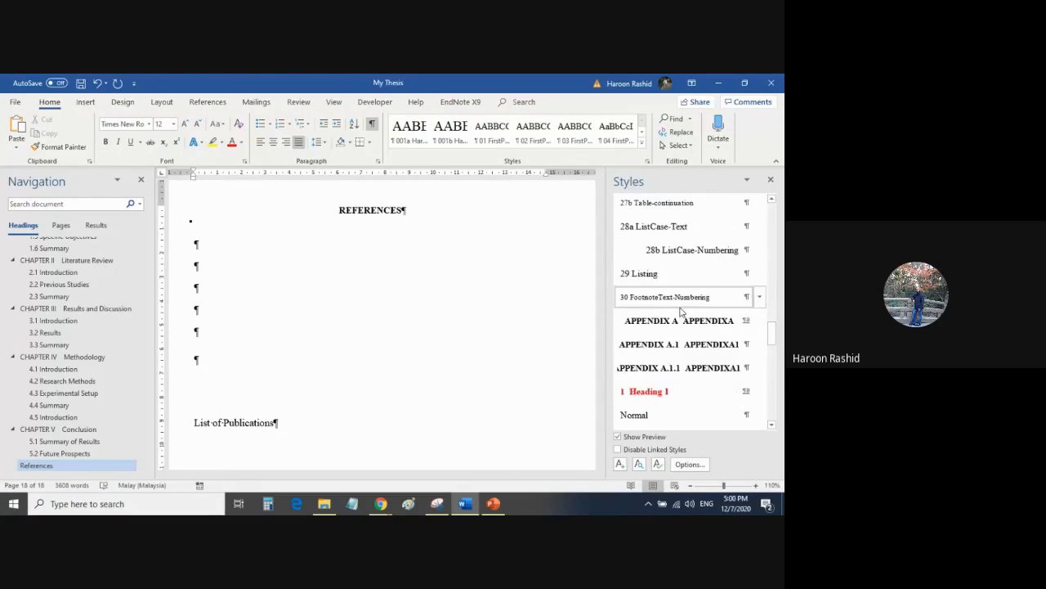
{"action": "mouse_move", "coordinate": [679, 265]}
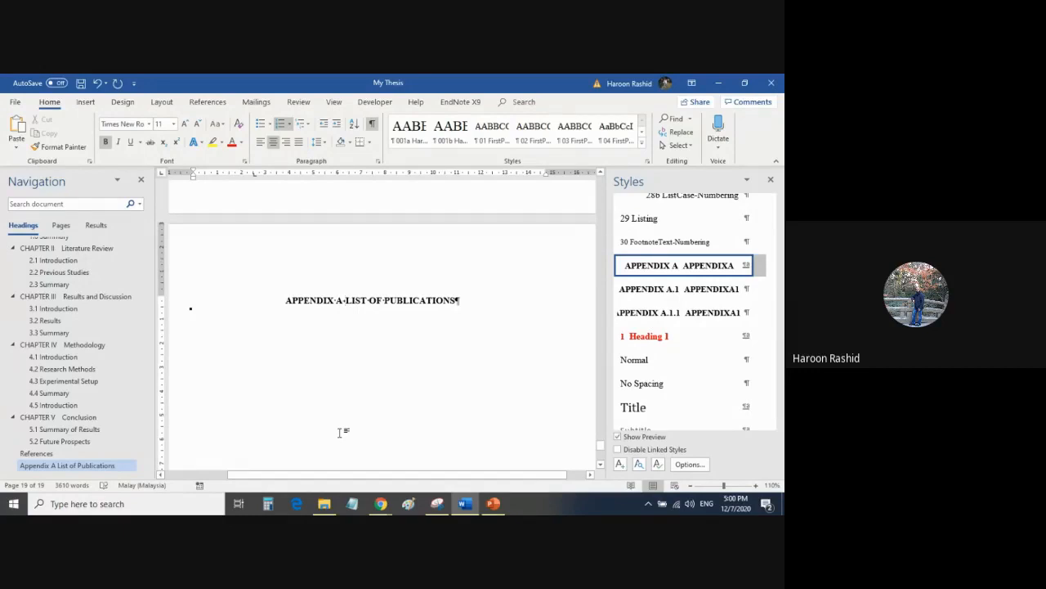
{"action": "mouse_move", "coordinate": [319, 281]}
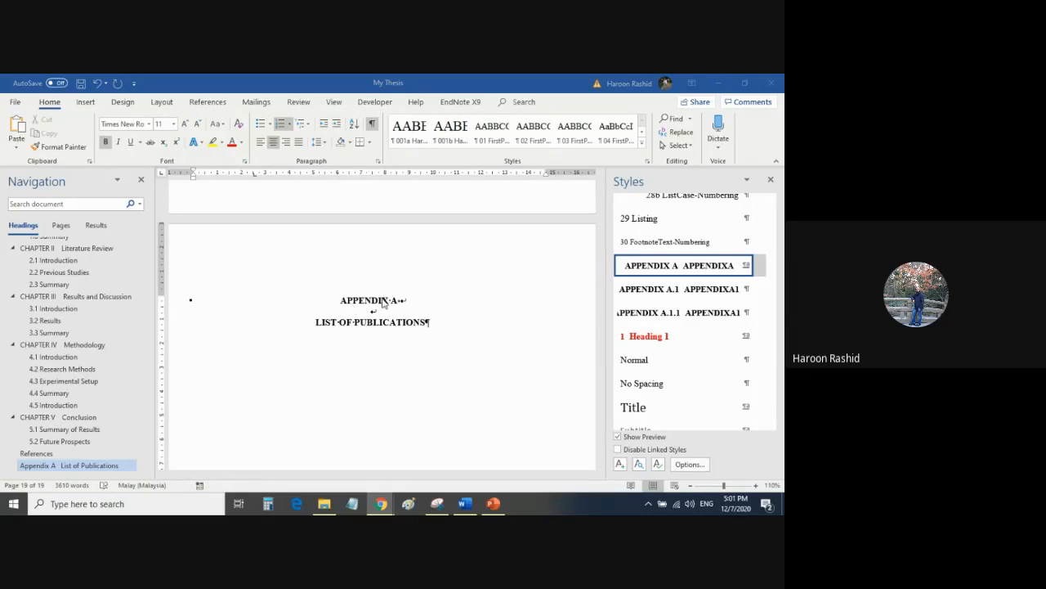
{"action": "mouse_move", "coordinate": [400, 307]}
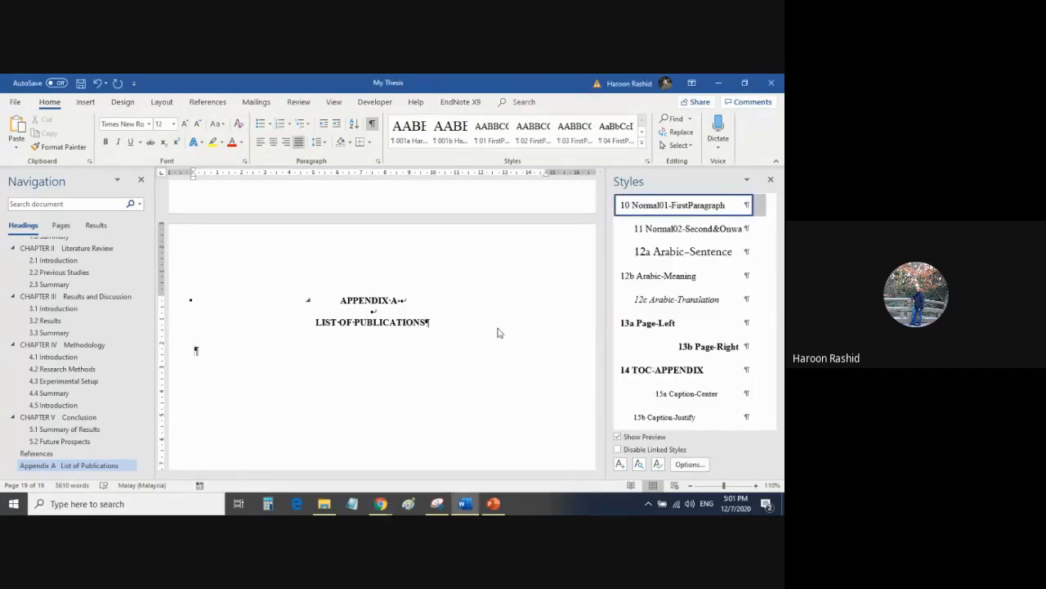
{"action": "type", "text": "lkjd"}
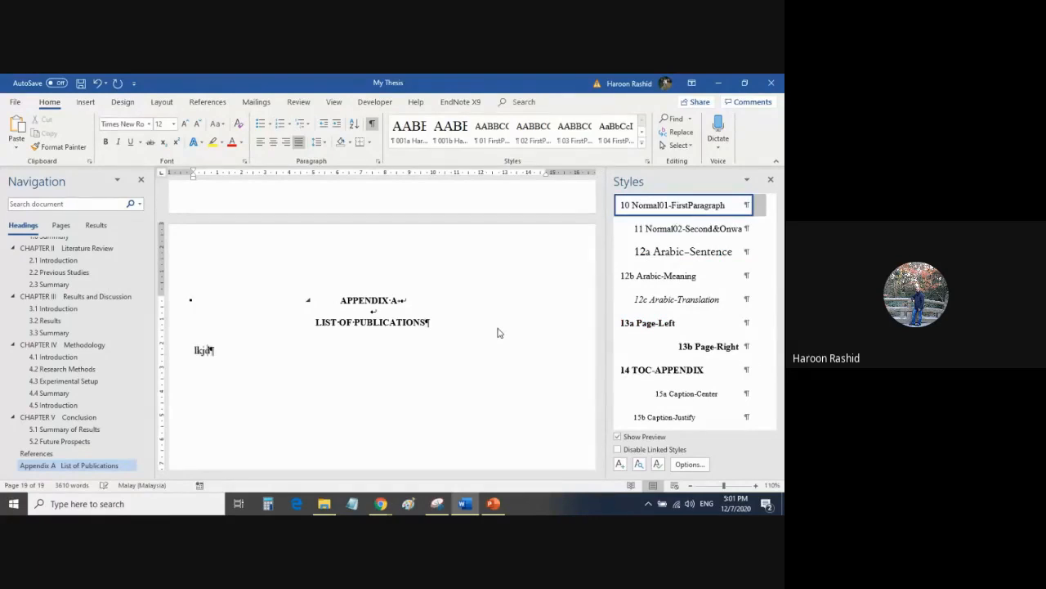